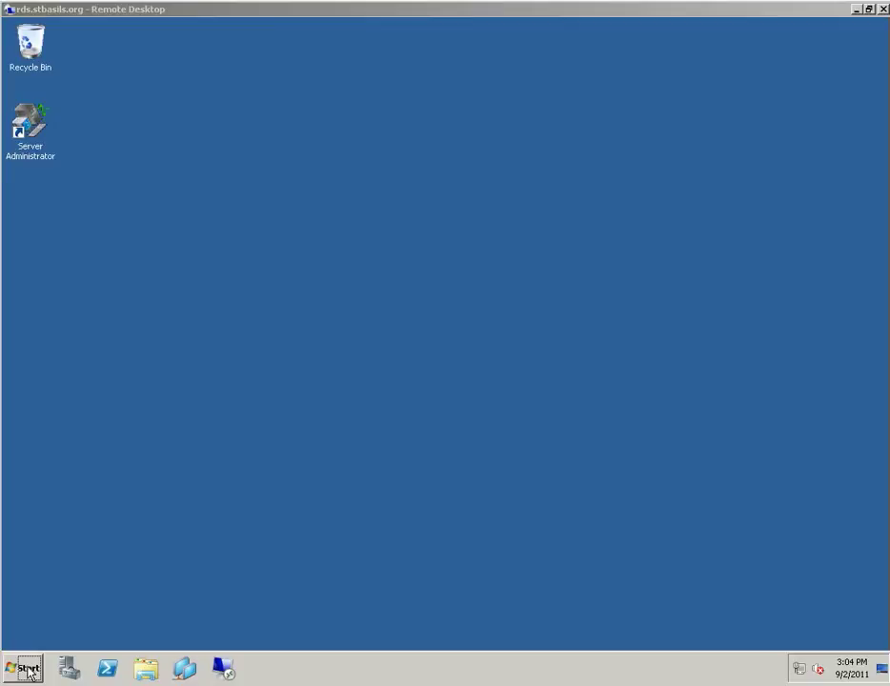
Step: Expand Start > All Programs > Accessories to reach Remote Desktop Connection
{"action": "left_click", "coordinate": [23, 667]}
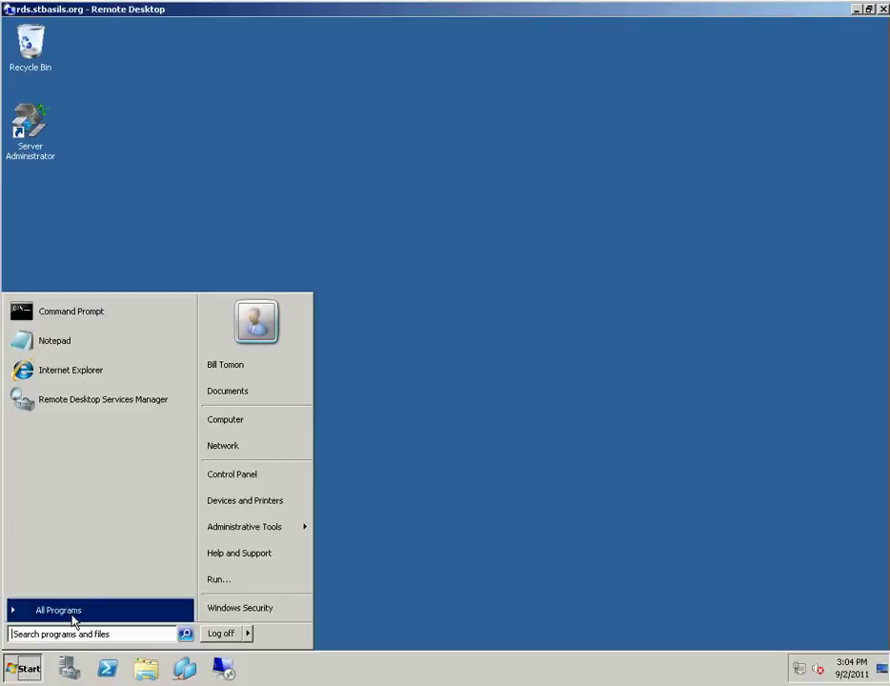
{"action": "mouse_move", "coordinate": [103, 616]}
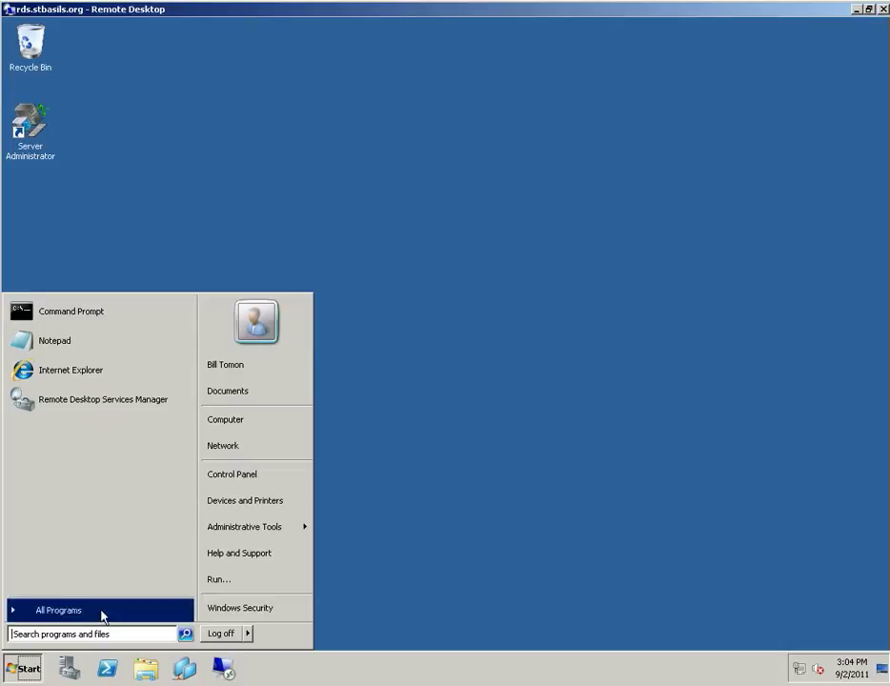
{"action": "left_click", "coordinate": [57, 610]}
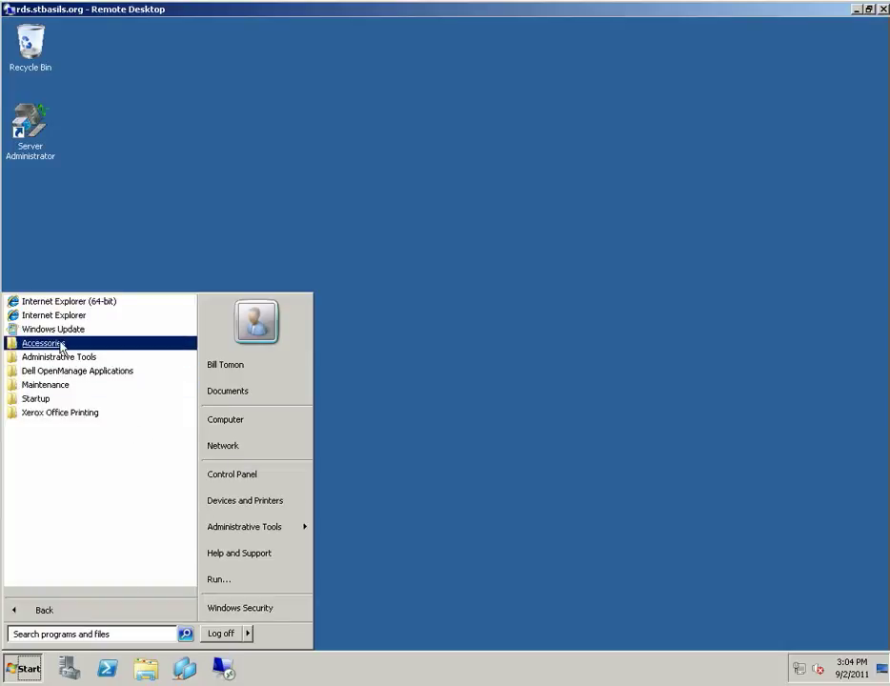
{"action": "left_click", "coordinate": [42, 344]}
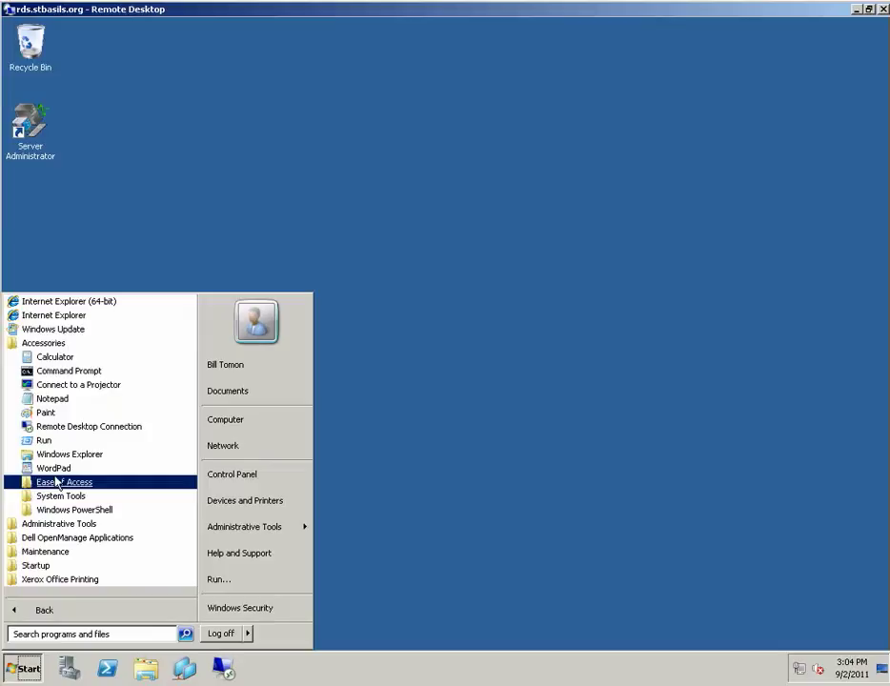
{"action": "mouse_move", "coordinate": [88, 427]}
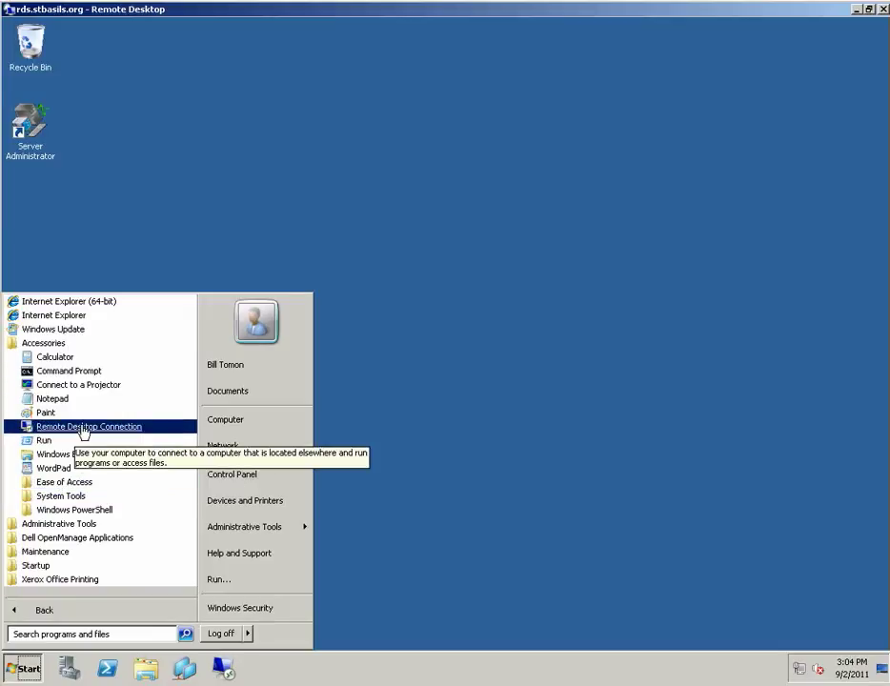
Step: Connect to server sbdc2 and log on with the password, reaching its Windows Server 2003 desktop
{"action": "left_click", "coordinate": [88, 428]}
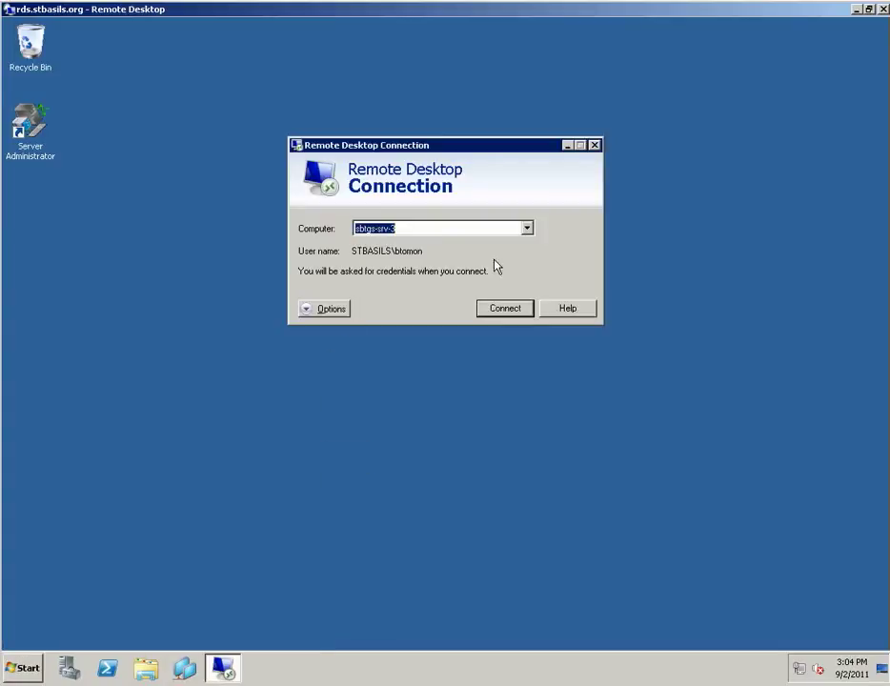
{"action": "left_click", "coordinate": [526, 229]}
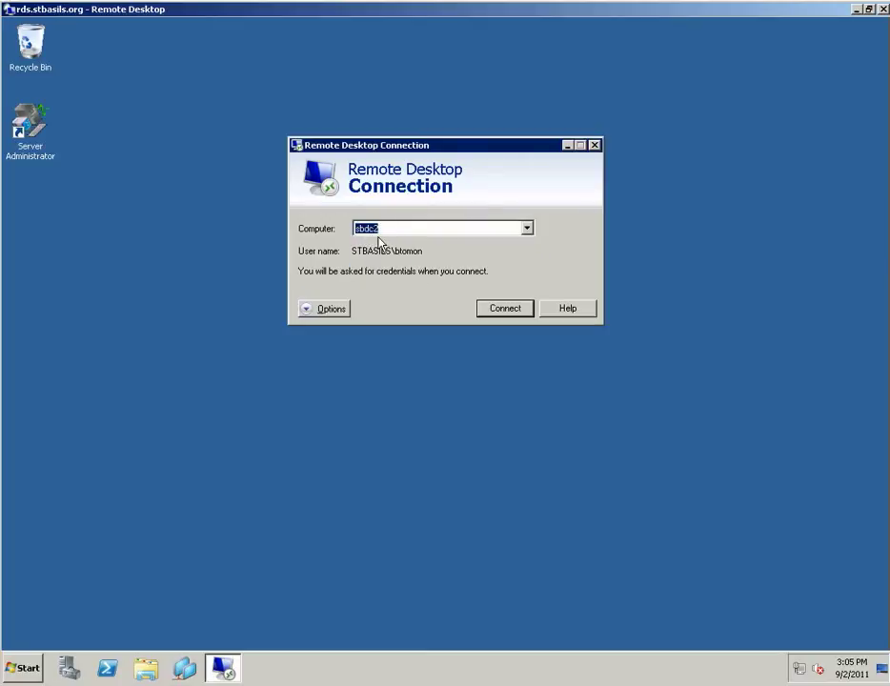
{"action": "mouse_move", "coordinate": [391, 246]}
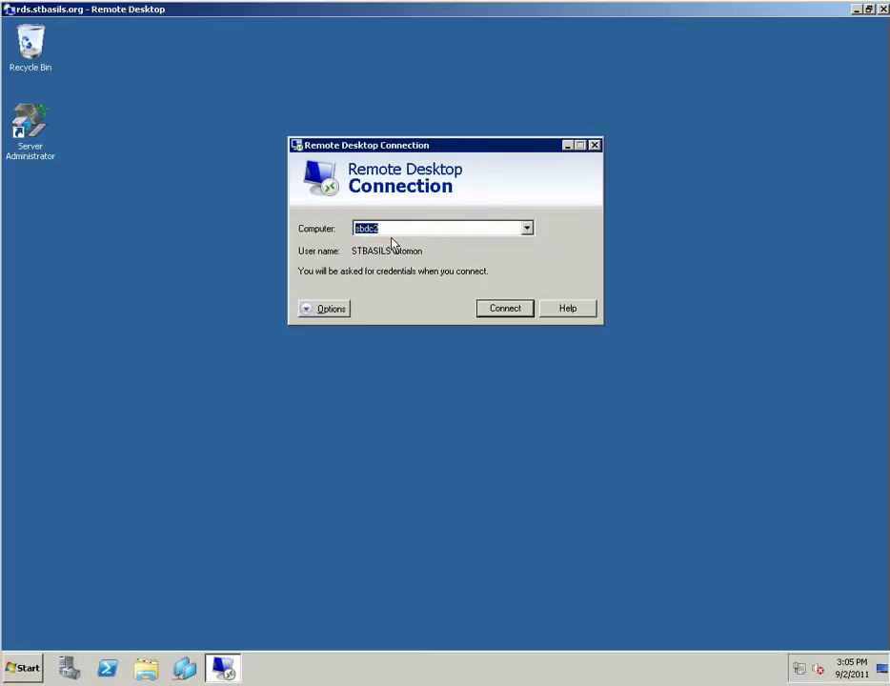
{"action": "left_click", "coordinate": [503, 309]}
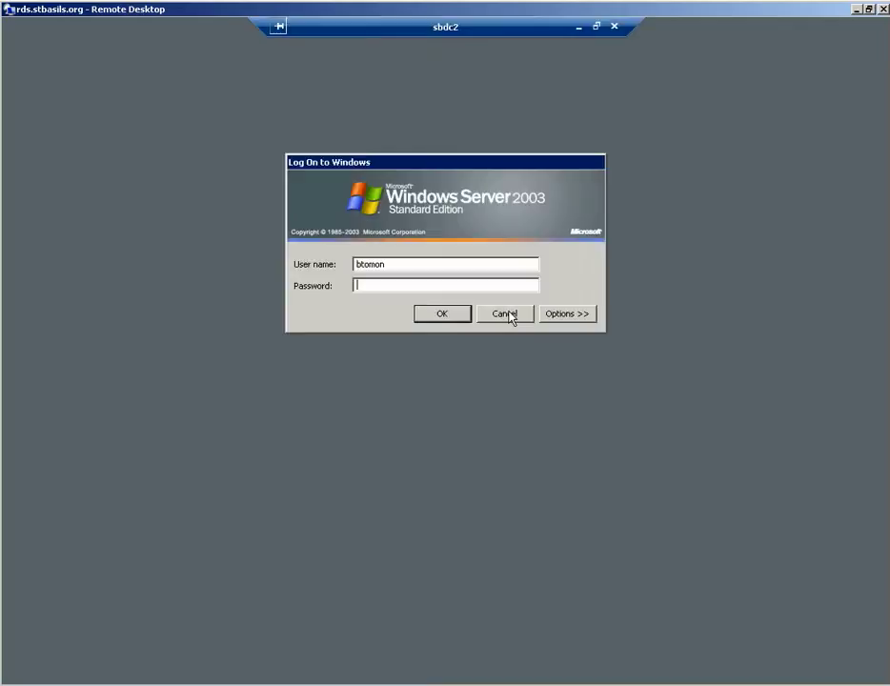
{"action": "type", "text": "•"}
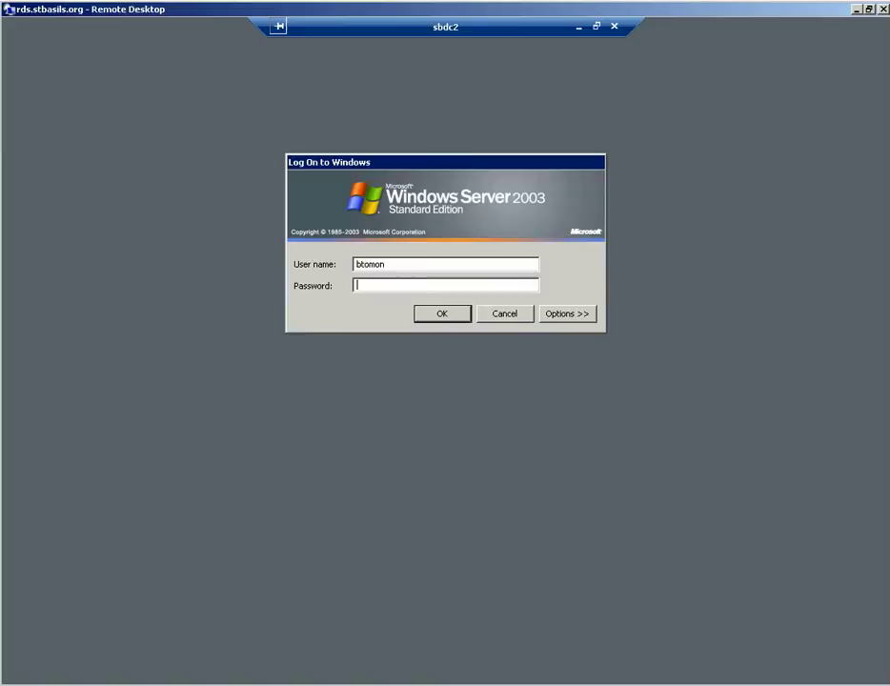
{"action": "left_click", "coordinate": [442, 312]}
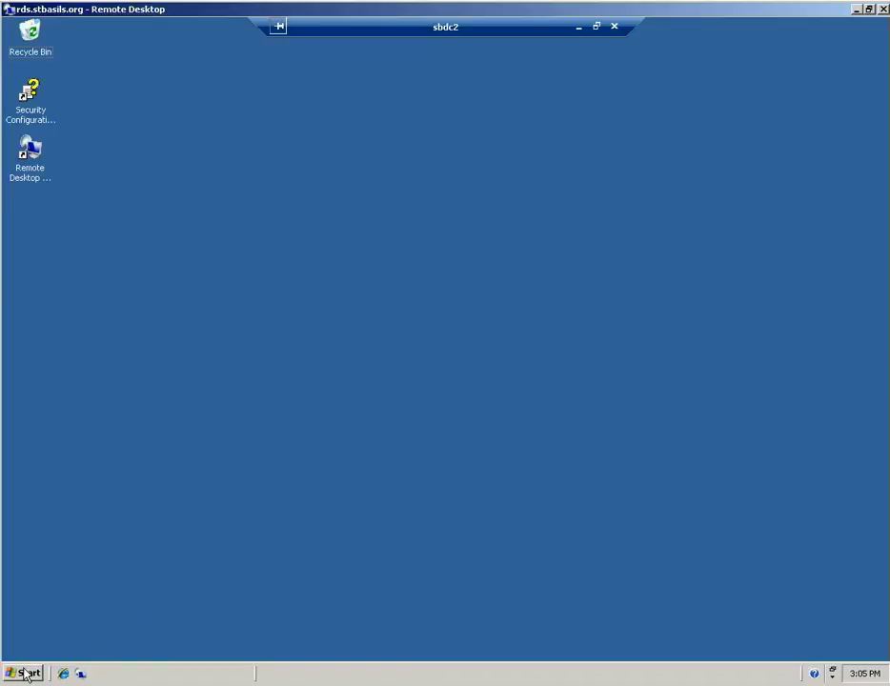
Step: Launch Active Directory Users and Computers from sbdc2's Start menu, showing the Users container
{"action": "left_click", "coordinate": [23, 675]}
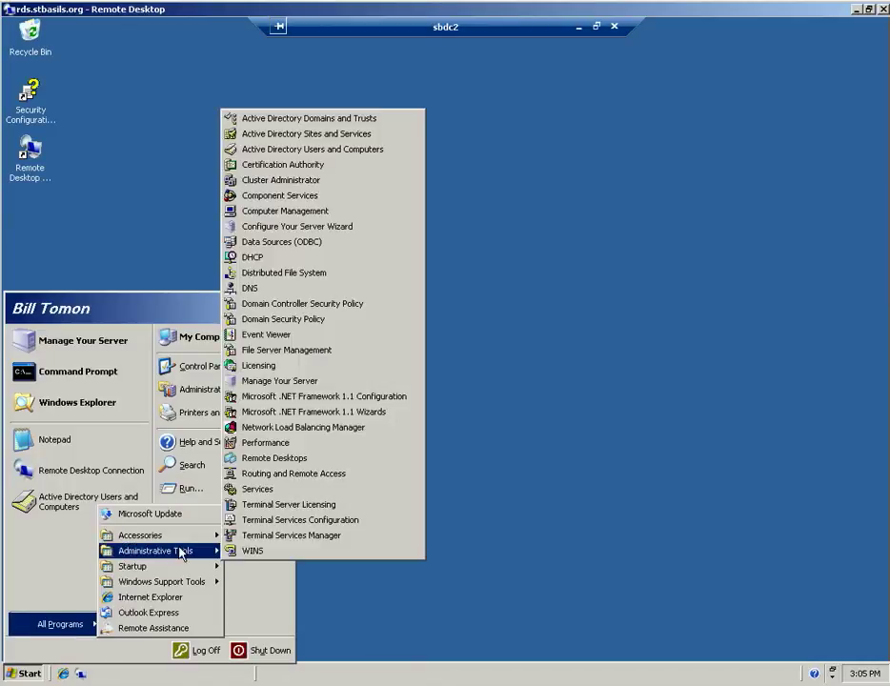
{"action": "left_click", "coordinate": [343, 152]}
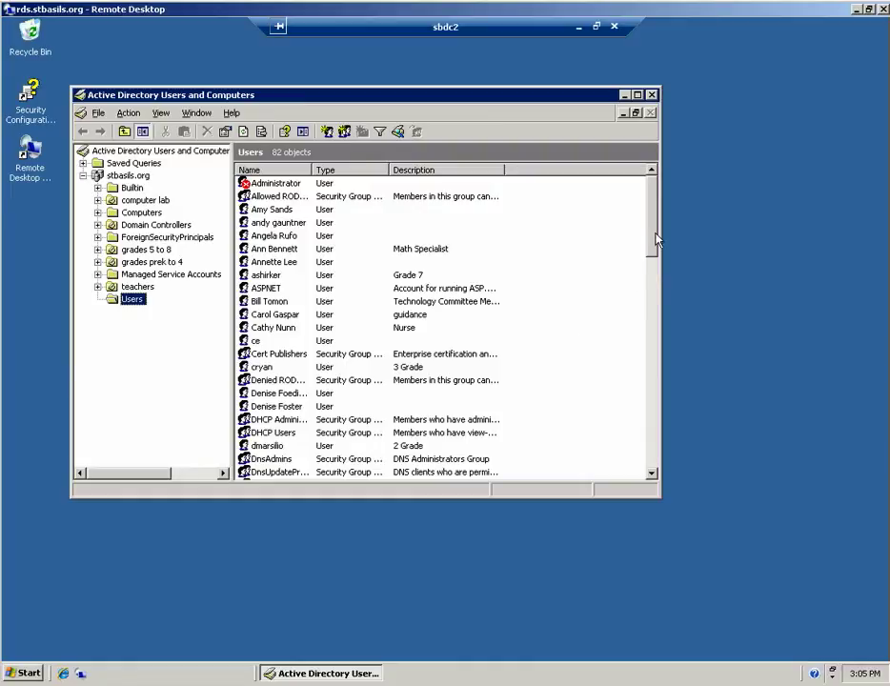
{"action": "scroll", "scroll_direction": "down", "scroll_amount": 3}
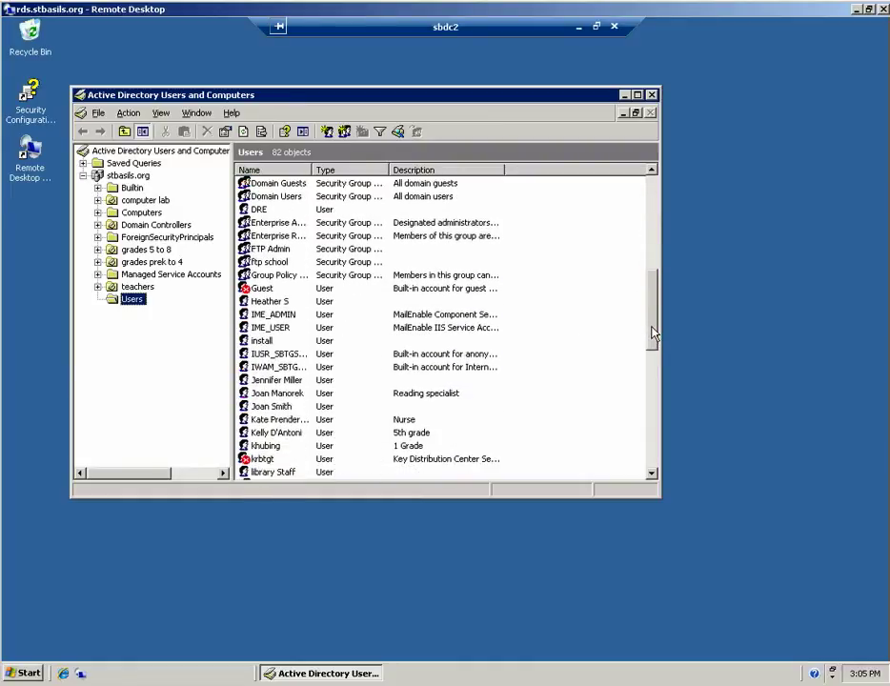
{"action": "scroll", "scroll_direction": "down", "scroll_amount": 3}
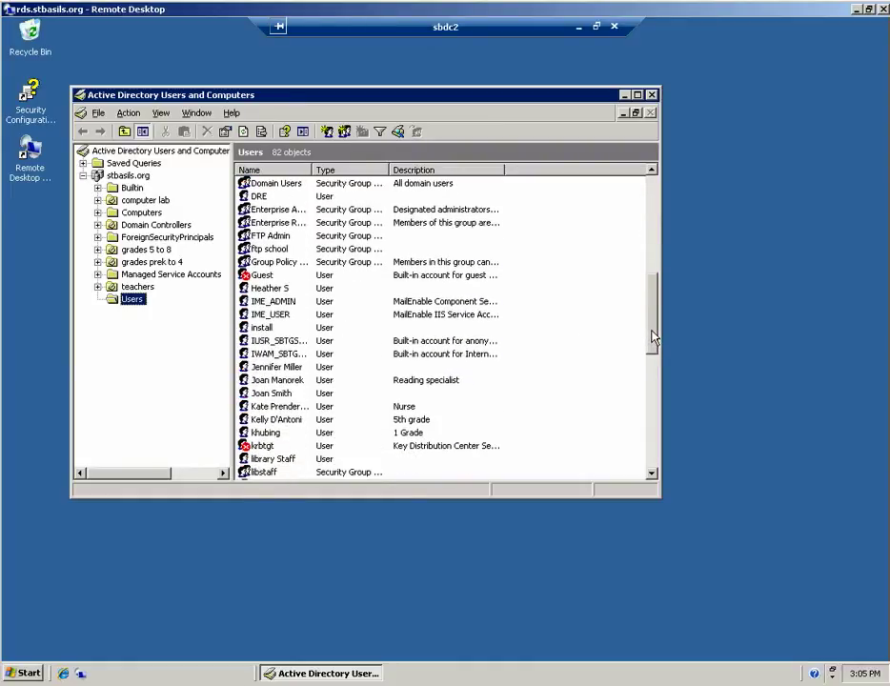
{"action": "scroll", "scroll_direction": "down", "scroll_amount": 3}
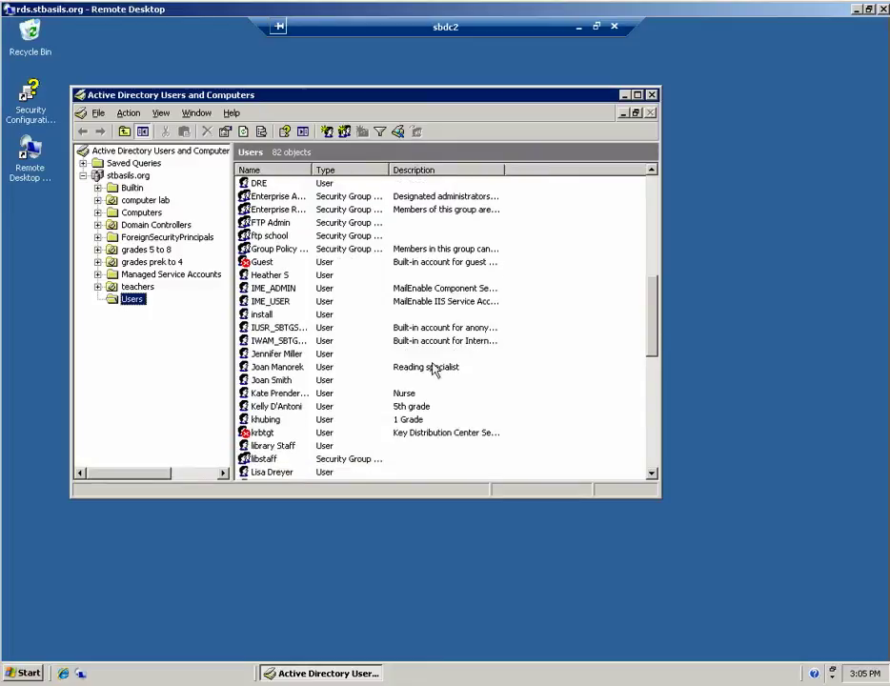
{"action": "right_click", "coordinate": [279, 352]}
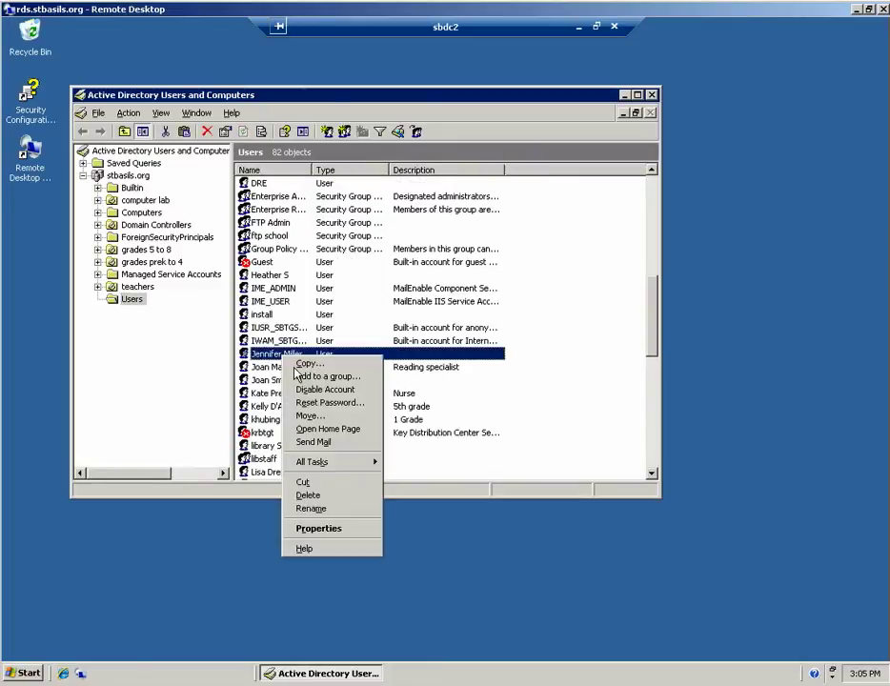
{"action": "left_click", "coordinate": [318, 528]}
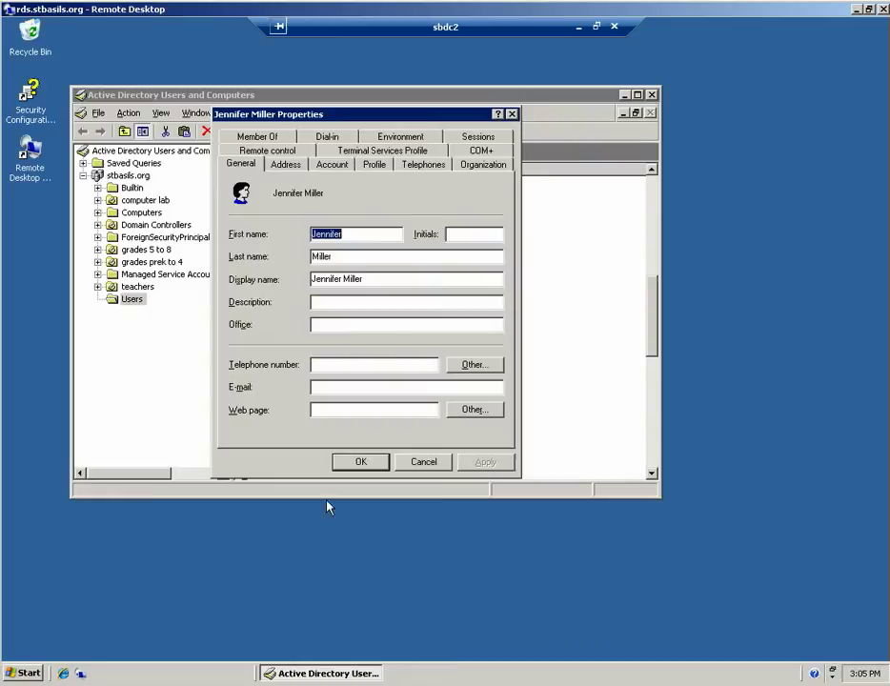
{"action": "mouse_move", "coordinate": [349, 183]}
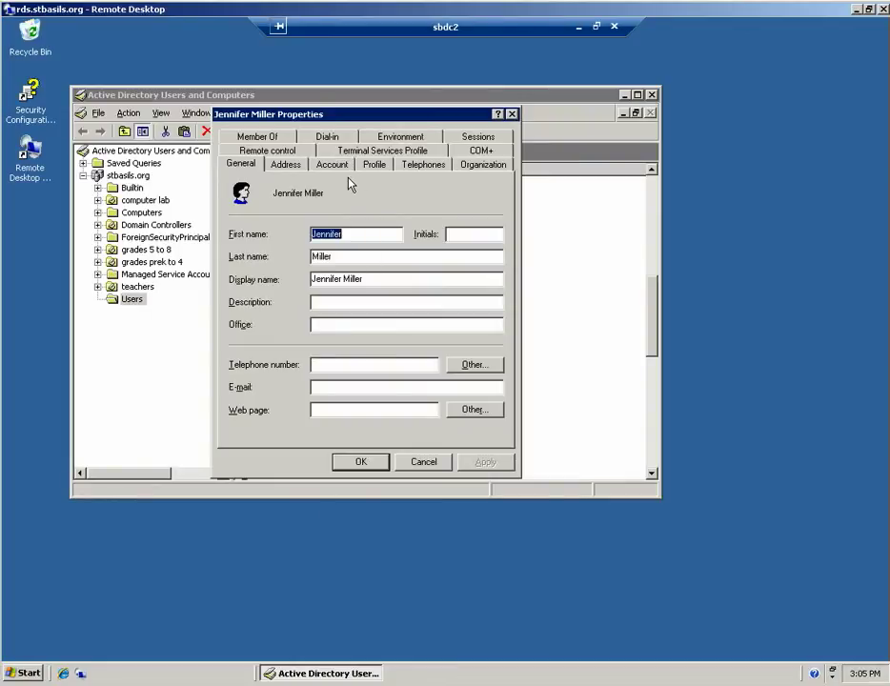
{"action": "mouse_move", "coordinate": [340, 175]}
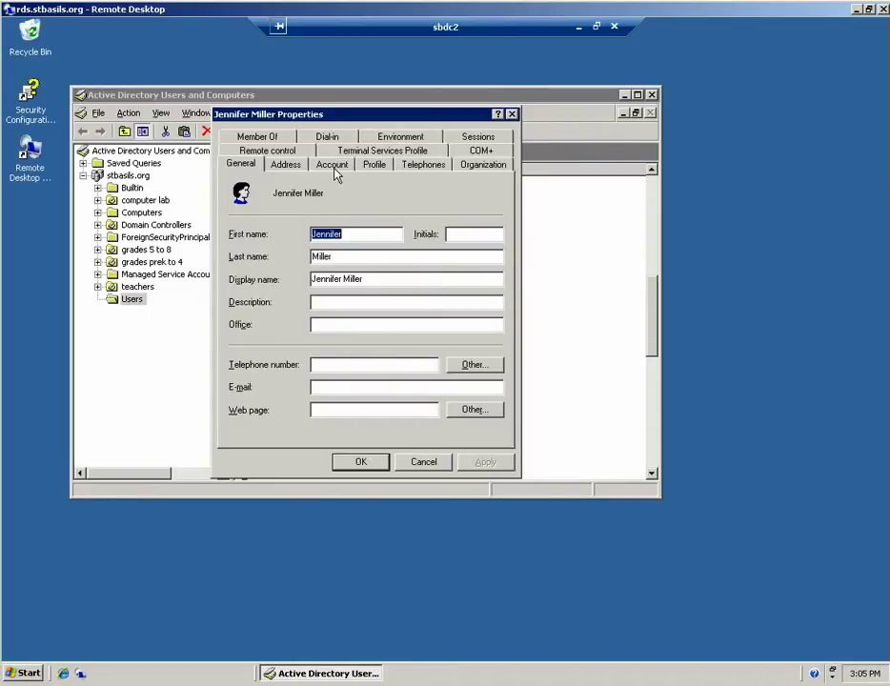
{"action": "left_click", "coordinate": [374, 164]}
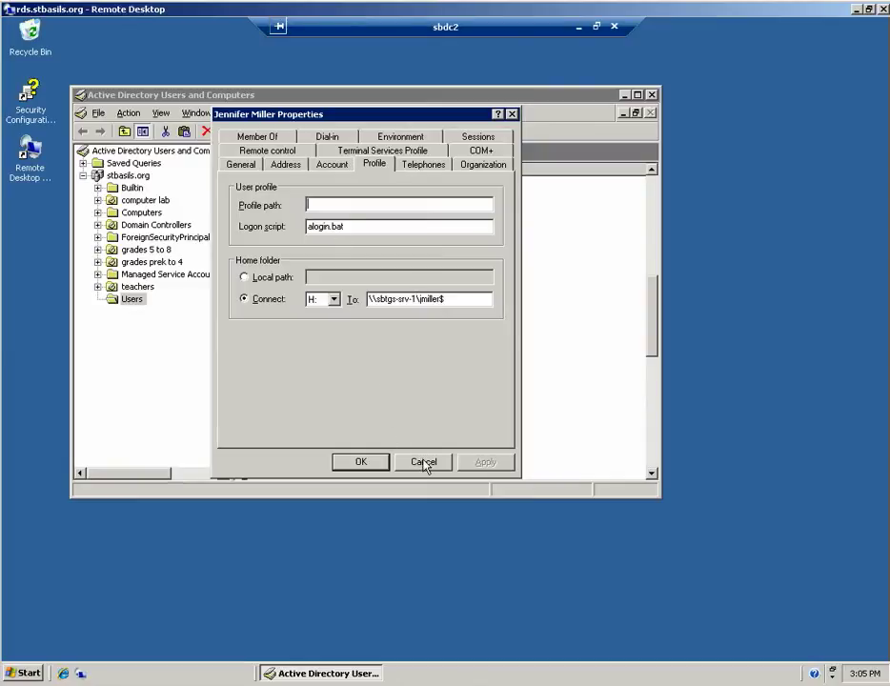
{"action": "left_click", "coordinate": [423, 463]}
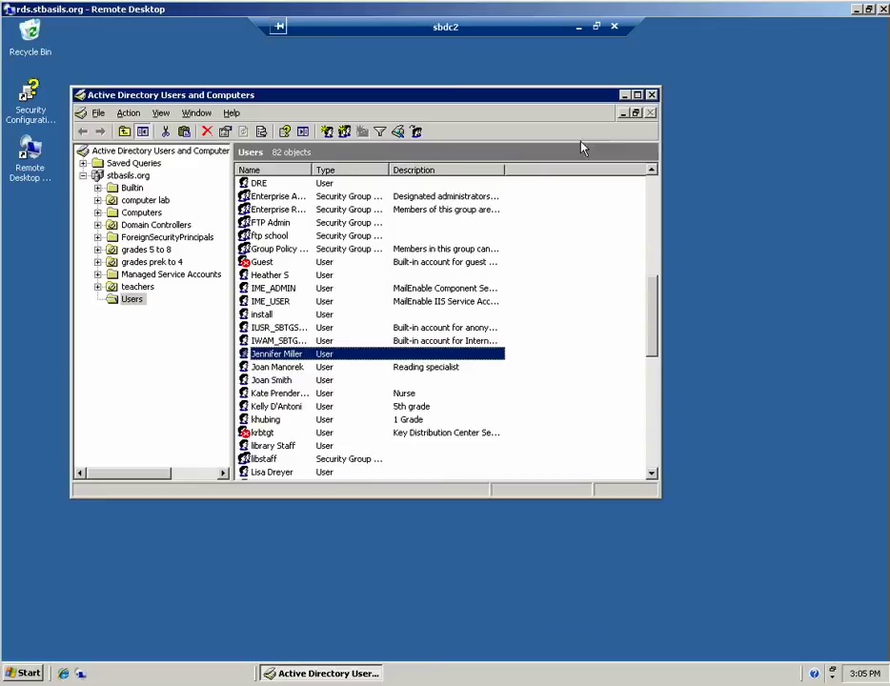
Step: Start a nested remote desktop connection from sbdc2 to sbtgs-srv-1, reaching its Windows 2000 logon
{"action": "left_click", "coordinate": [23, 673]}
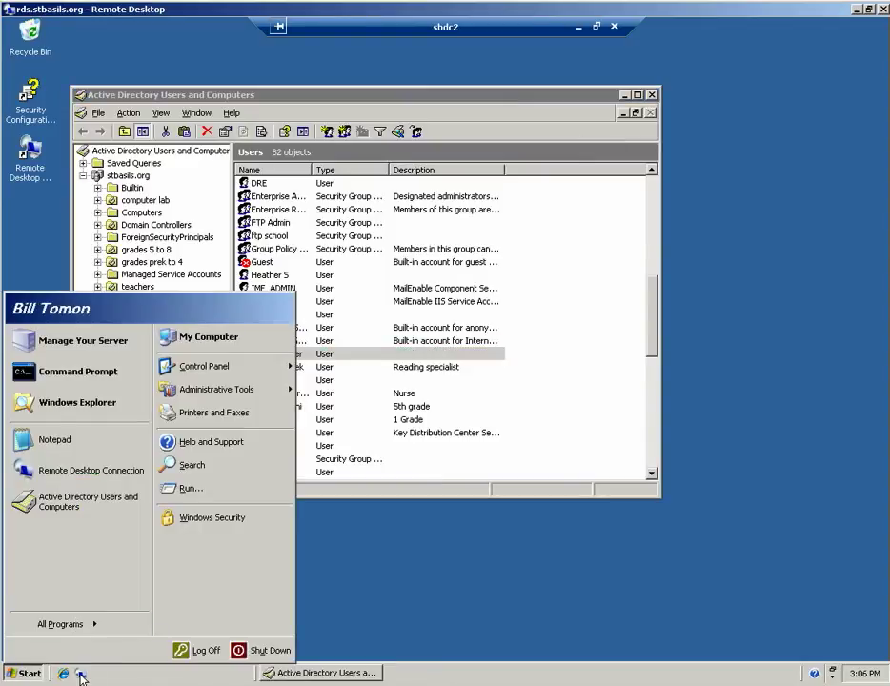
{"action": "mouse_move", "coordinate": [59, 624]}
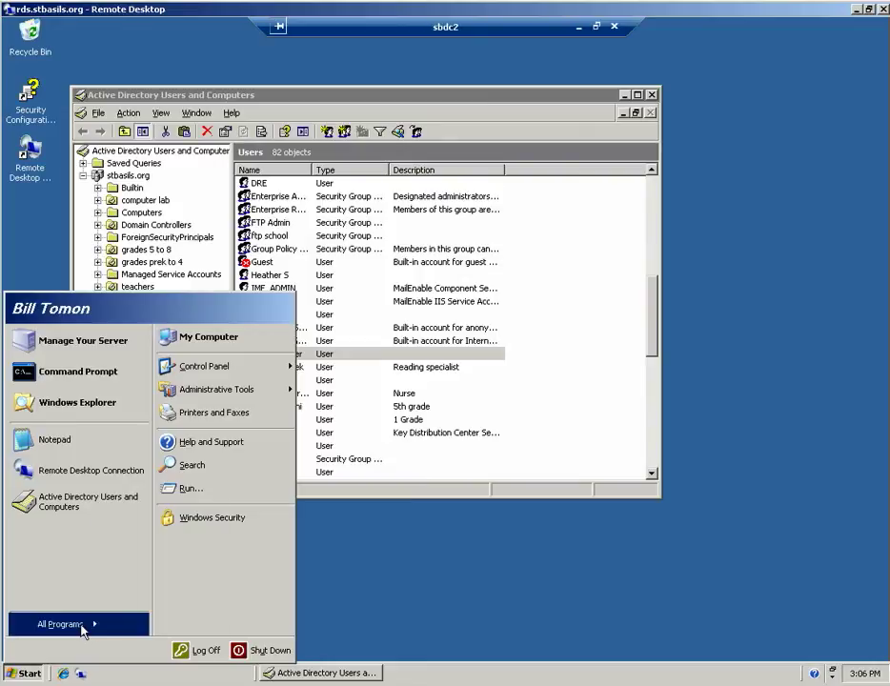
{"action": "left_click", "coordinate": [141, 533]}
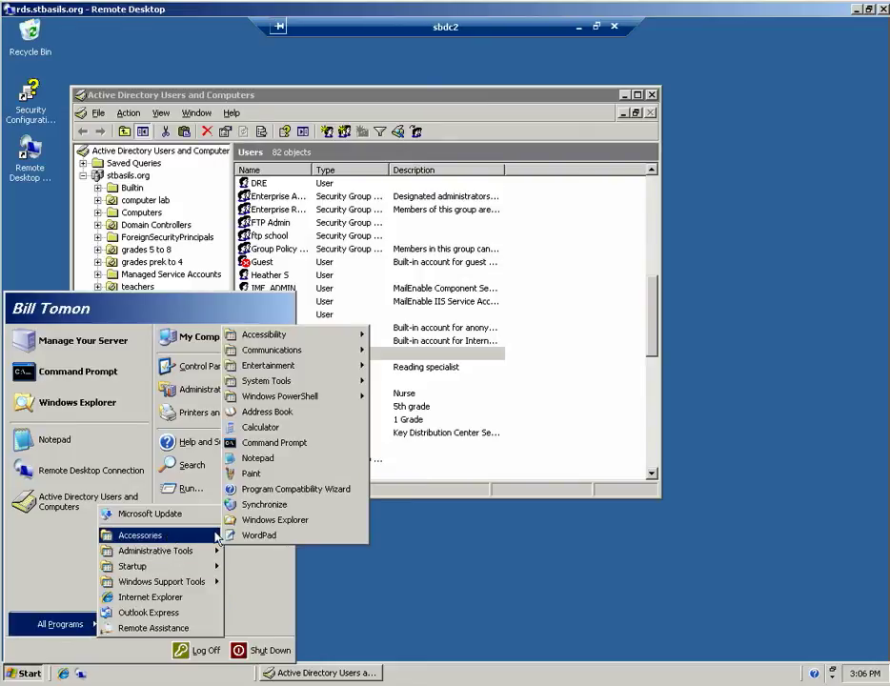
{"action": "mouse_move", "coordinate": [251, 473]}
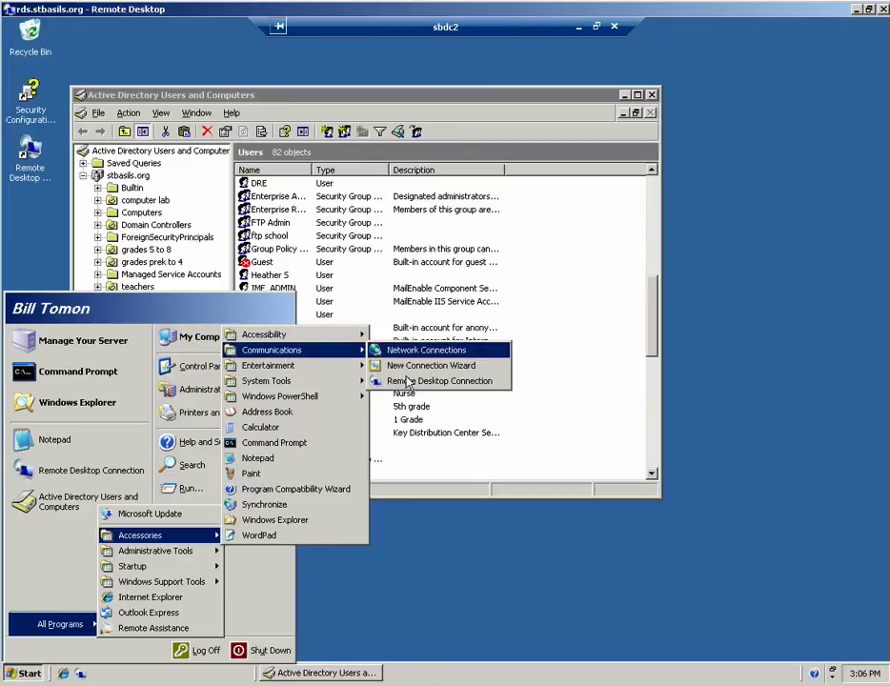
{"action": "left_click", "coordinate": [442, 381]}
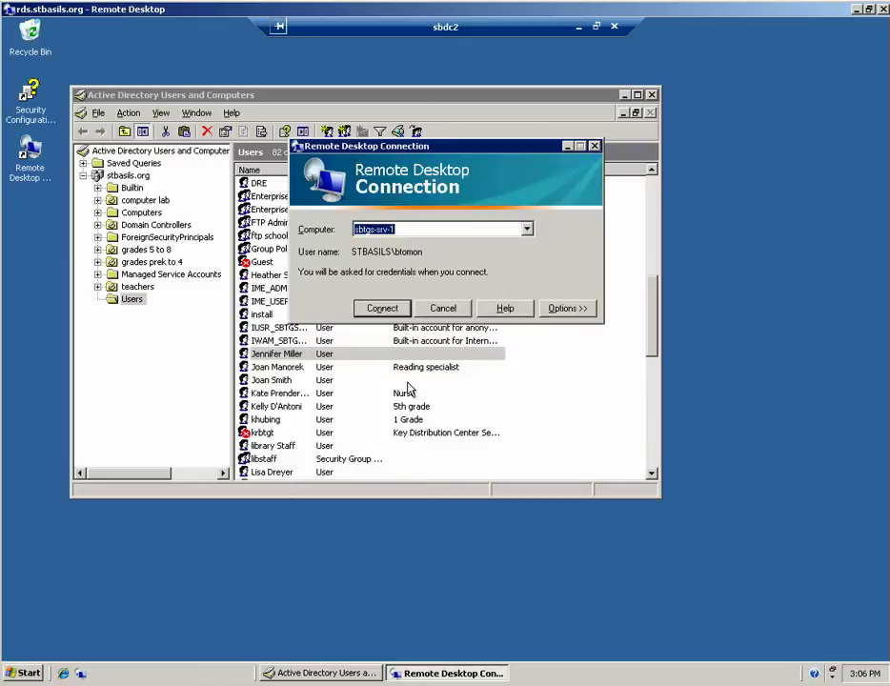
{"action": "left_click", "coordinate": [408, 229]}
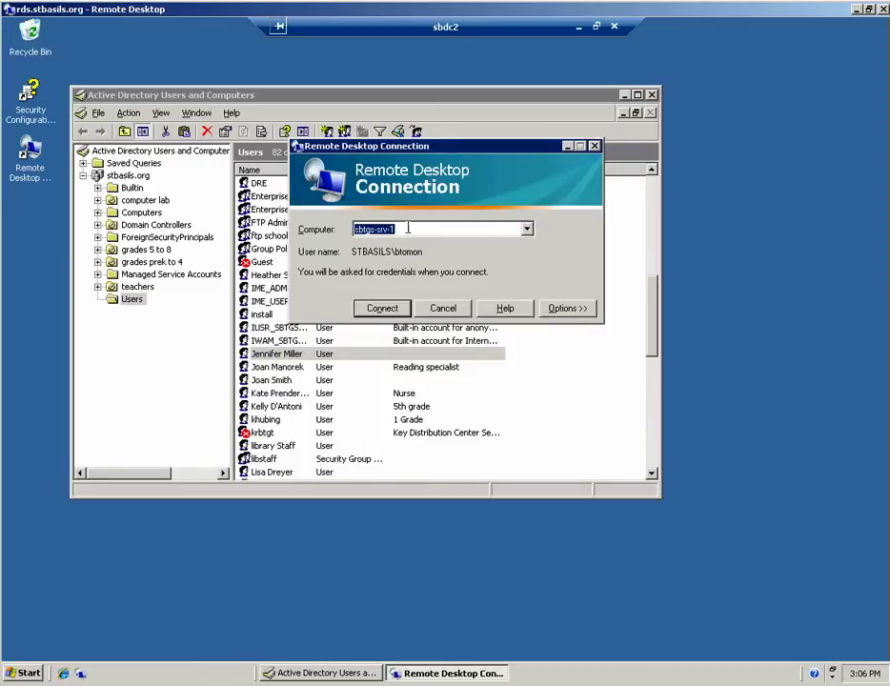
{"action": "left_click", "coordinate": [381, 309]}
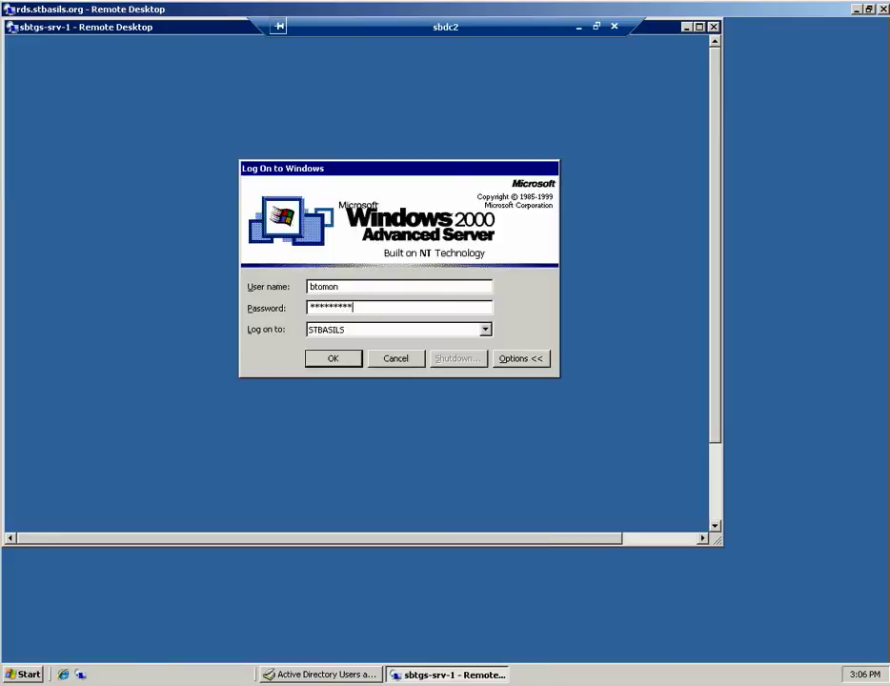
Step: Log on to sbtgs-srv-1 and show My Computer in Windows Explorer's folder tree
{"action": "left_click", "coordinate": [332, 358]}
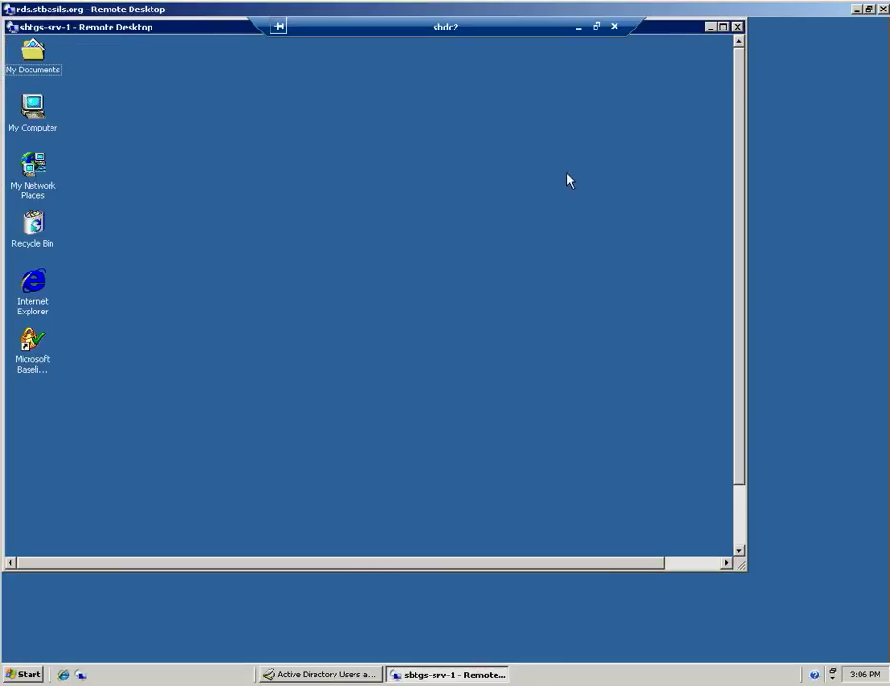
{"action": "mouse_move", "coordinate": [366, 610]}
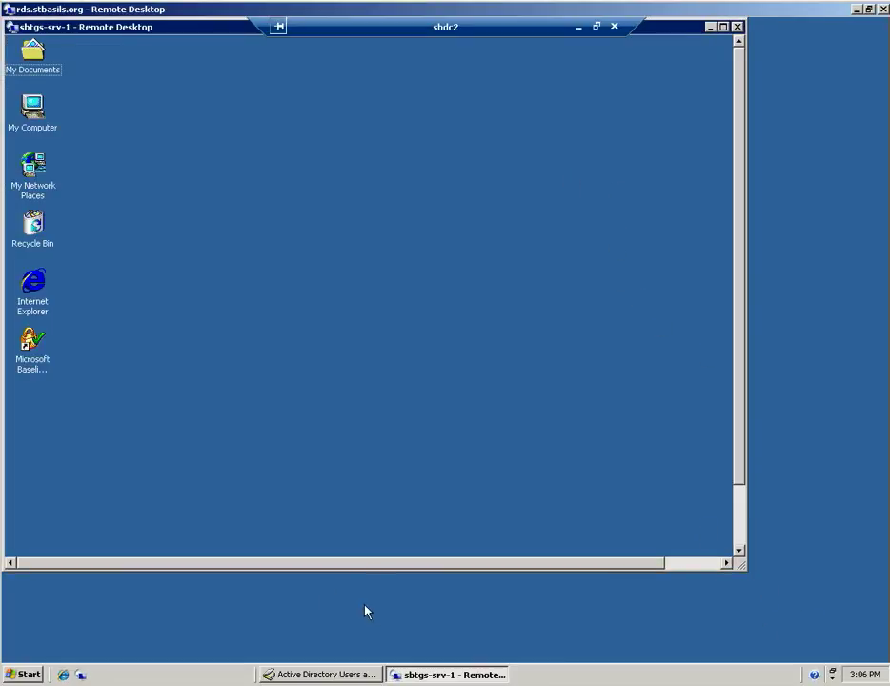
{"action": "mouse_move", "coordinate": [630, 515]}
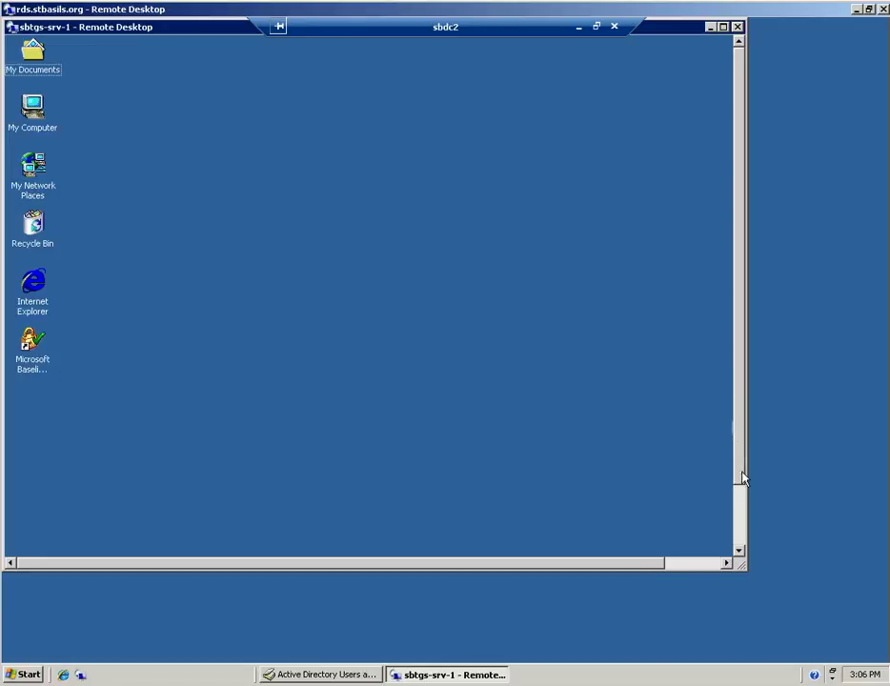
{"action": "left_click", "coordinate": [31, 526]}
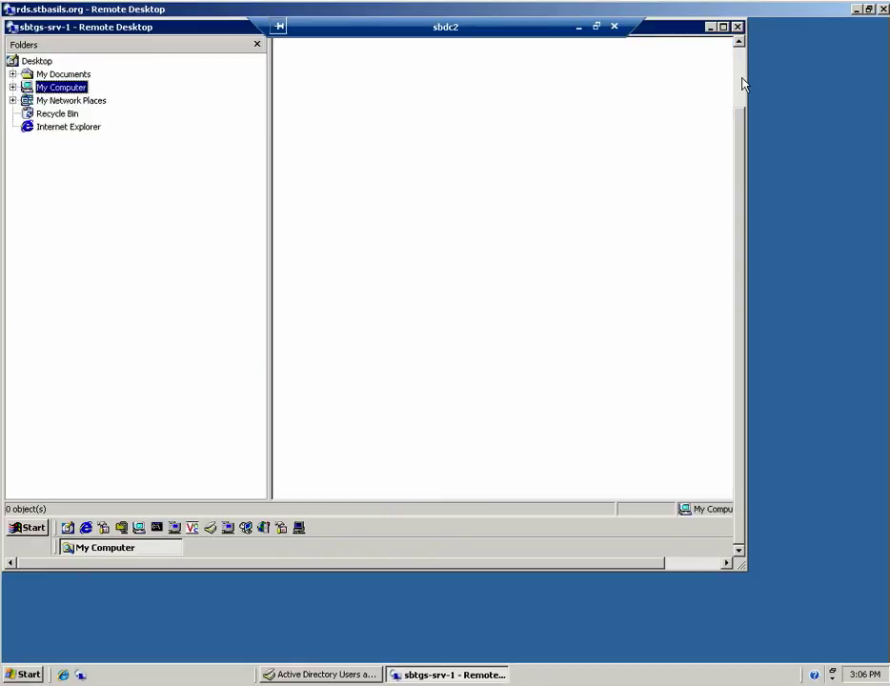
Step: Browse the Mirror (F:) drive, then back on sbdc2 minimize the AD console and reopen Start
{"action": "double_click", "coordinate": [61, 88]}
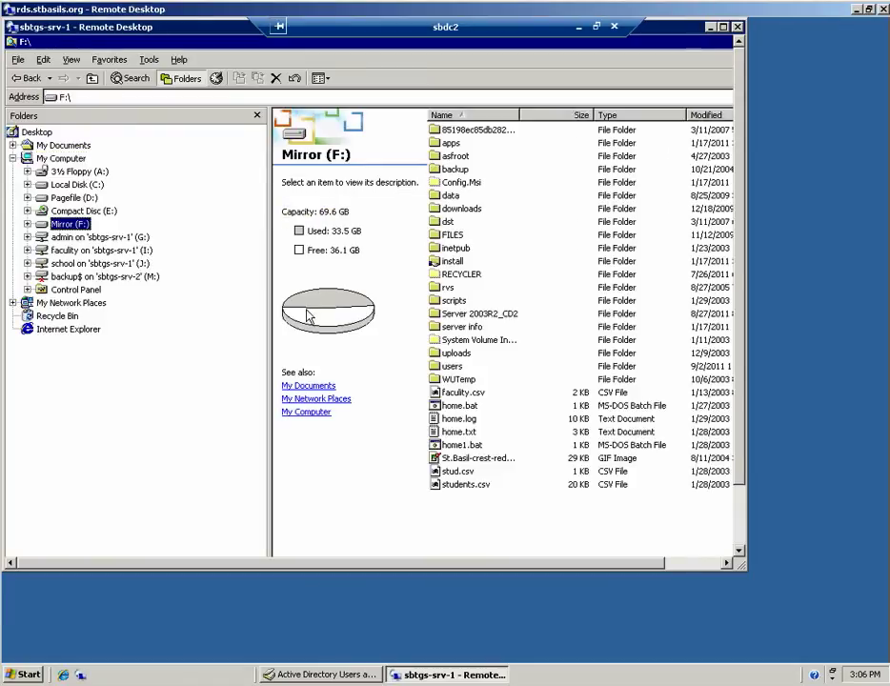
{"action": "mouse_move", "coordinate": [288, 317]}
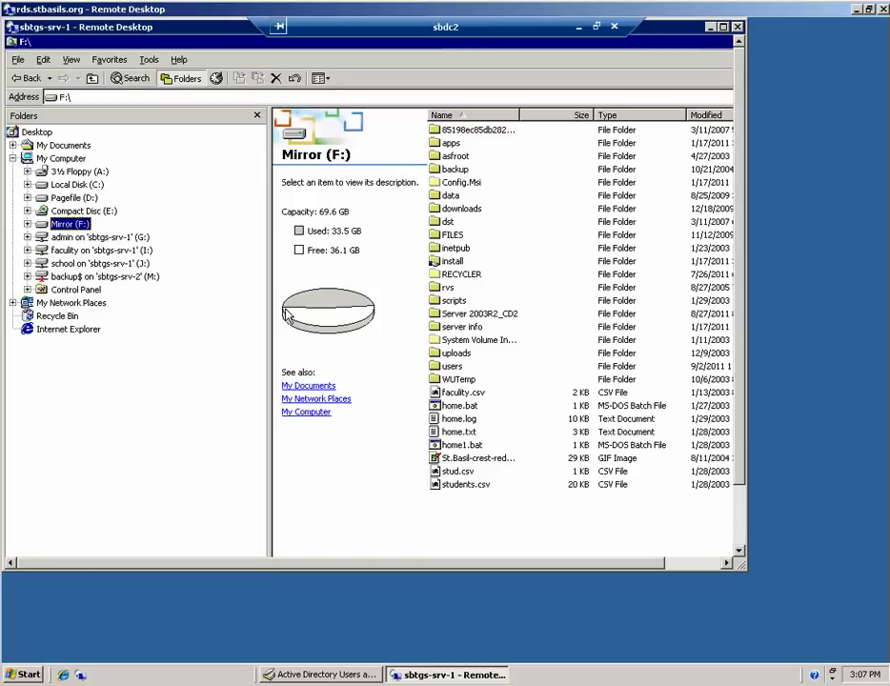
{"action": "mouse_move", "coordinate": [334, 145]}
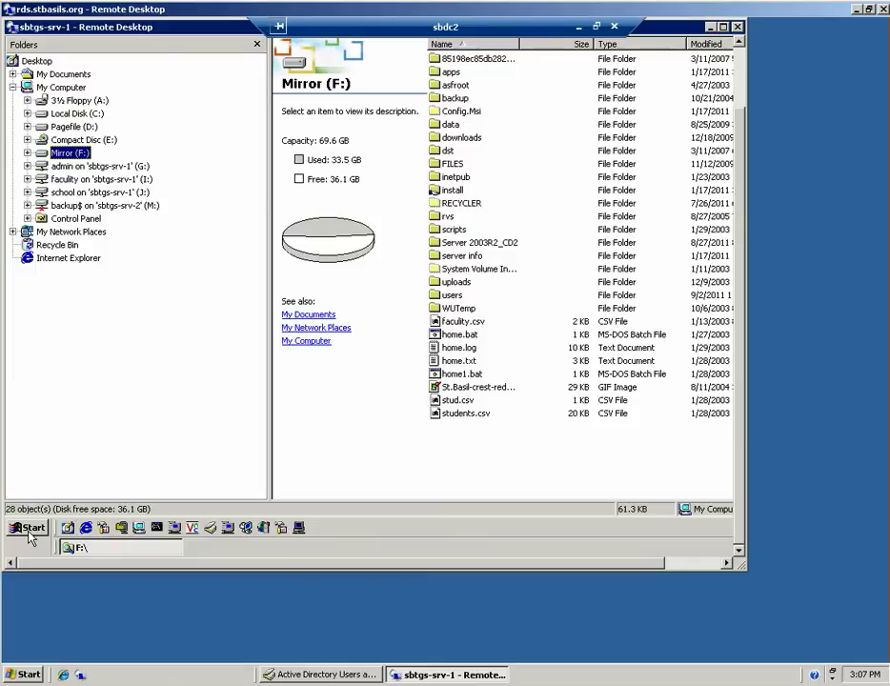
{"action": "mouse_move", "coordinate": [610, 429]}
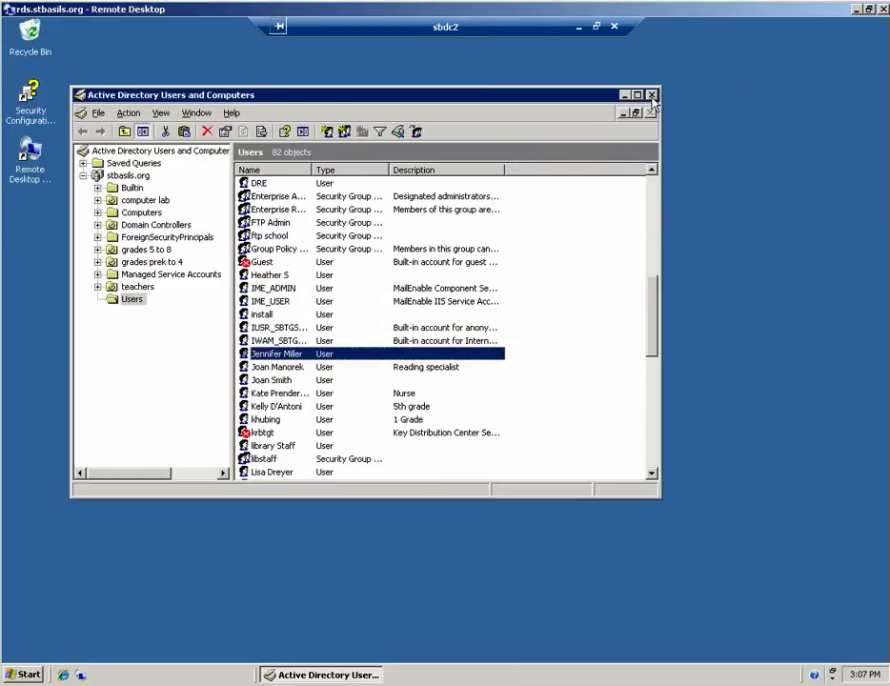
{"action": "left_click", "coordinate": [652, 95]}
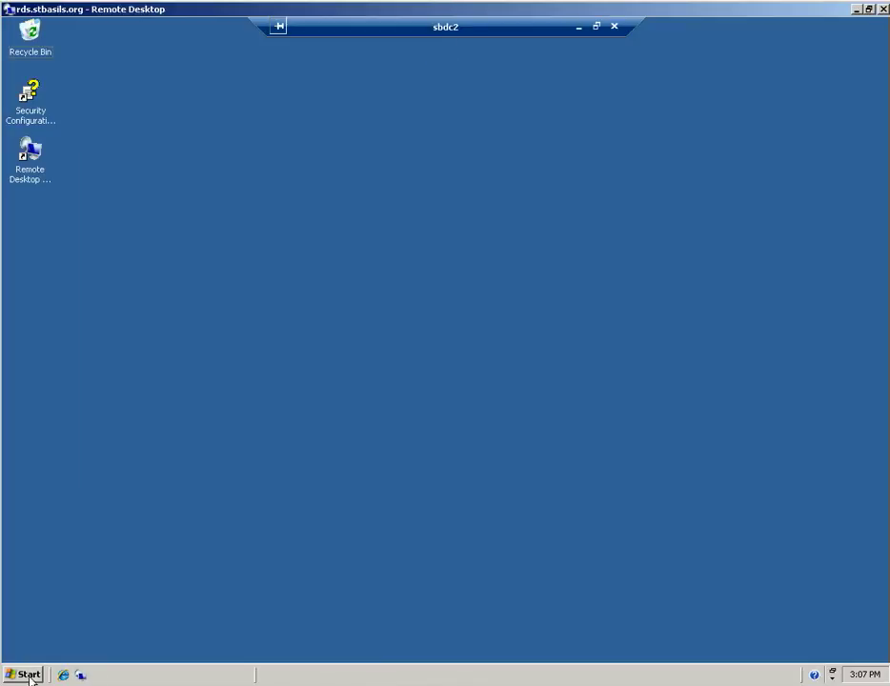
{"action": "left_click", "coordinate": [23, 675]}
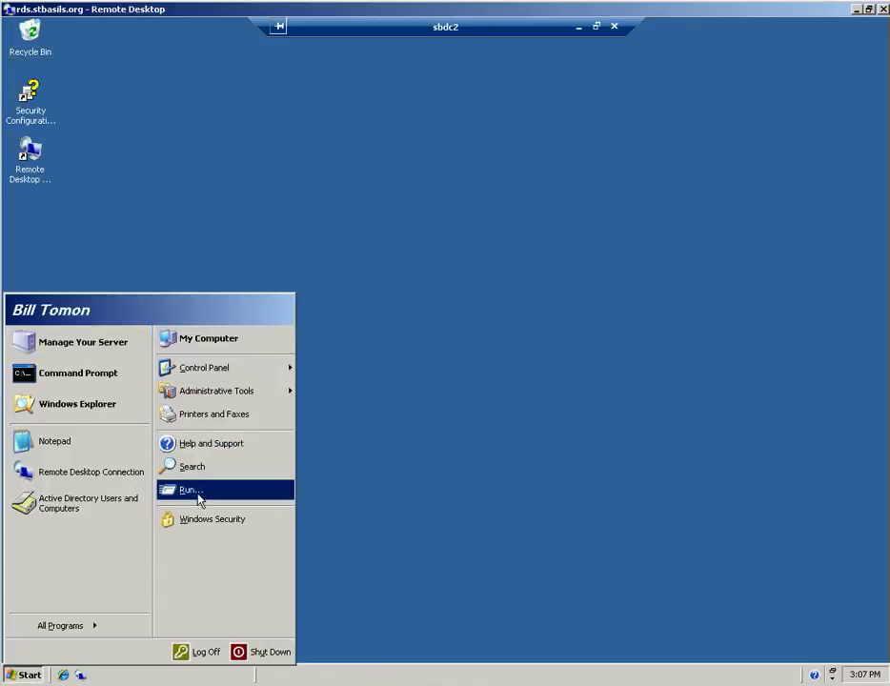
Step: Run \\sbdc1 to list its shares and bring up actions for the HP LaserJet 2300 printer
{"action": "left_click", "coordinate": [191, 488]}
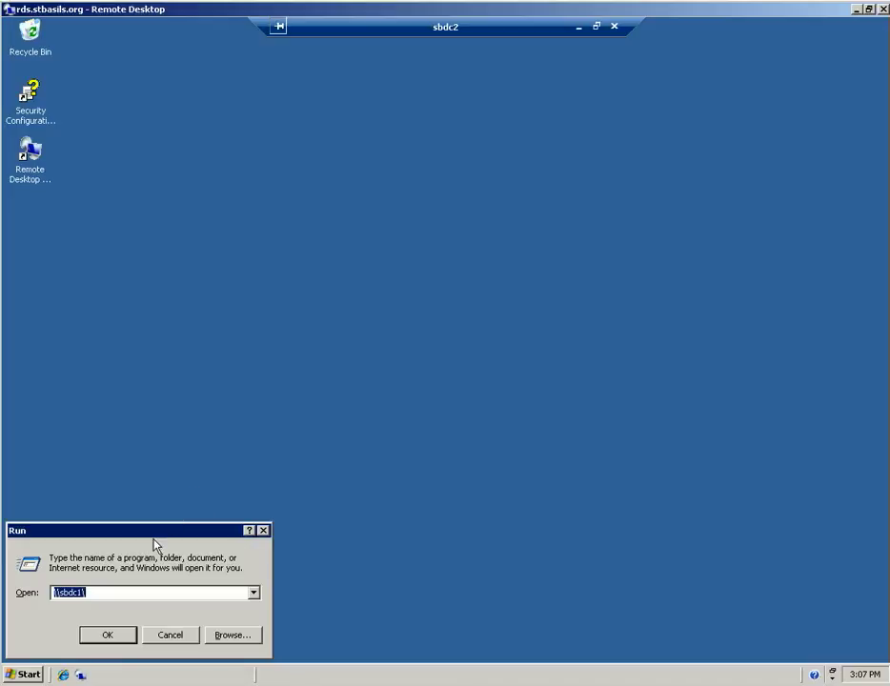
{"action": "type", "text": "\\\\"}
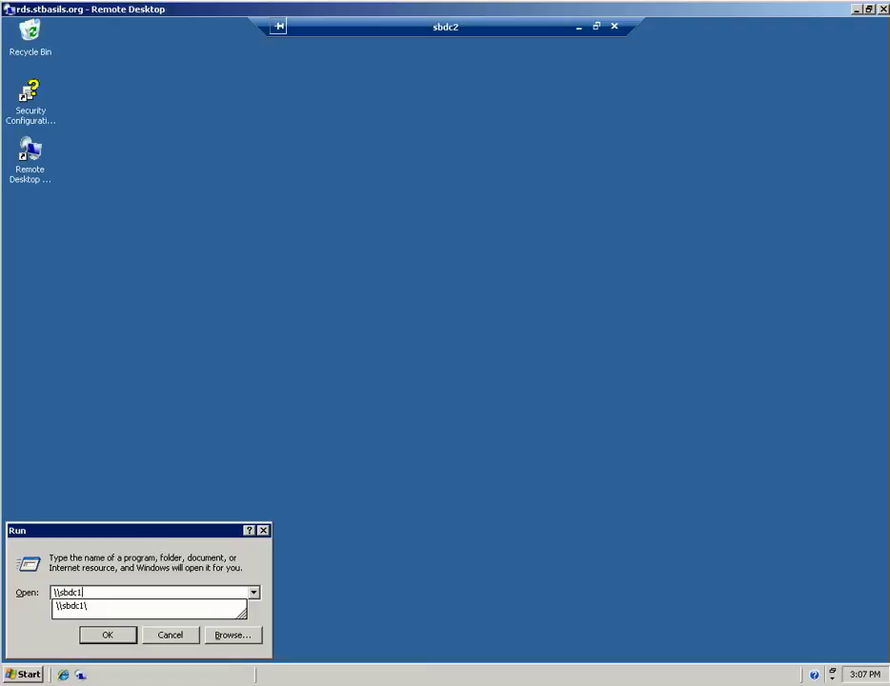
{"action": "left_click", "coordinate": [107, 634]}
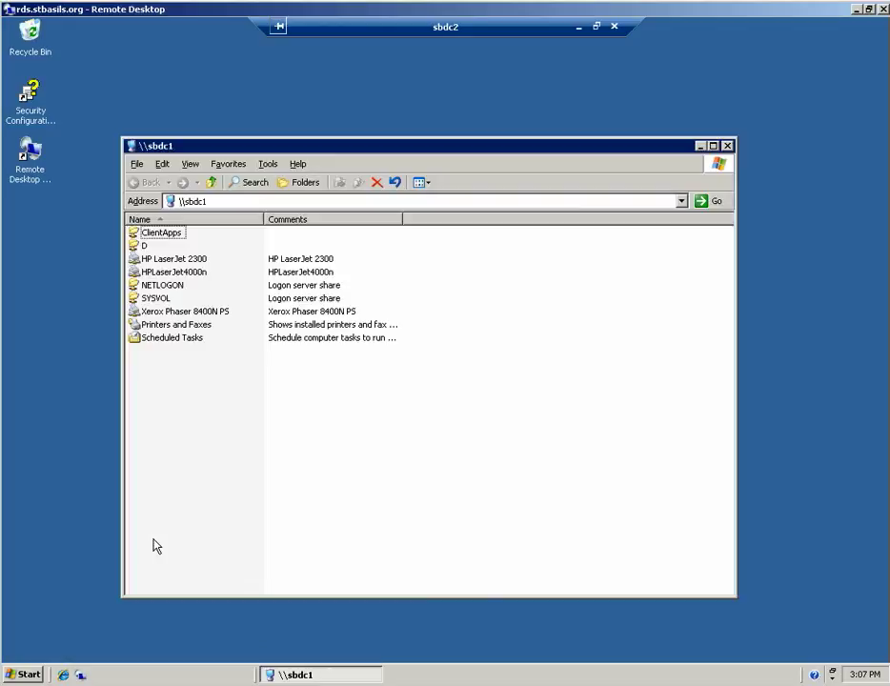
{"action": "right_click", "coordinate": [175, 259]}
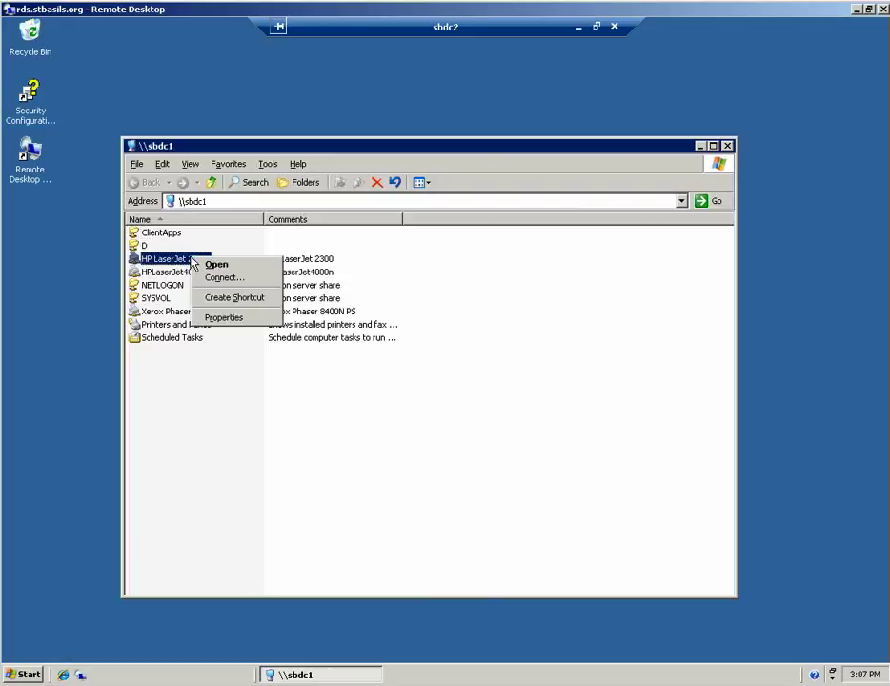
{"action": "mouse_move", "coordinate": [225, 278]}
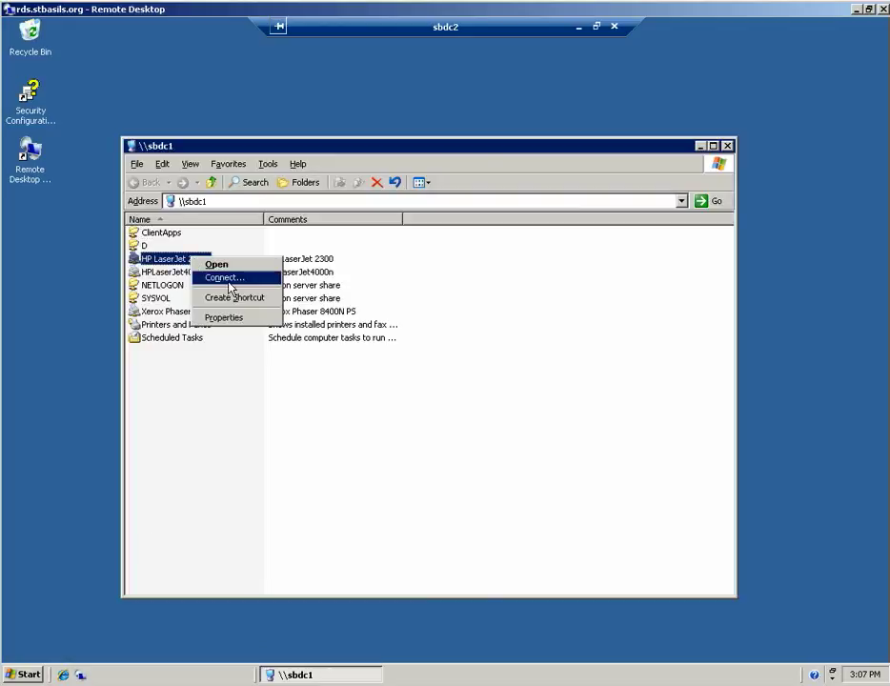